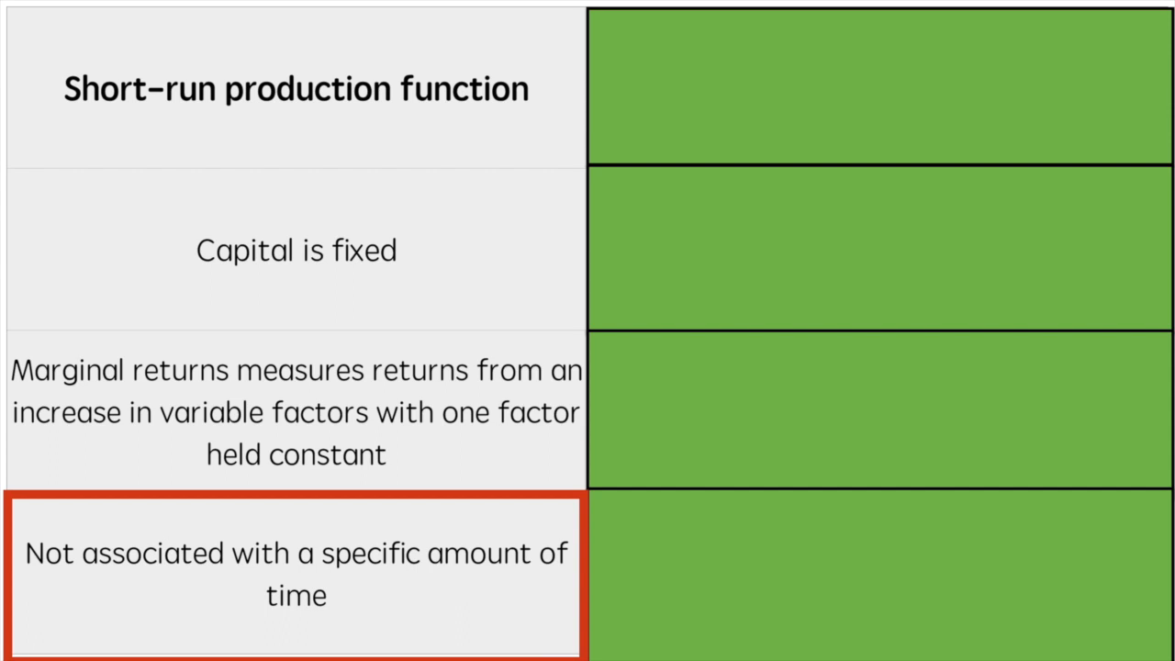
Step: Advance the slide animation to show the Long-run production function heading in the right column
click(878, 88)
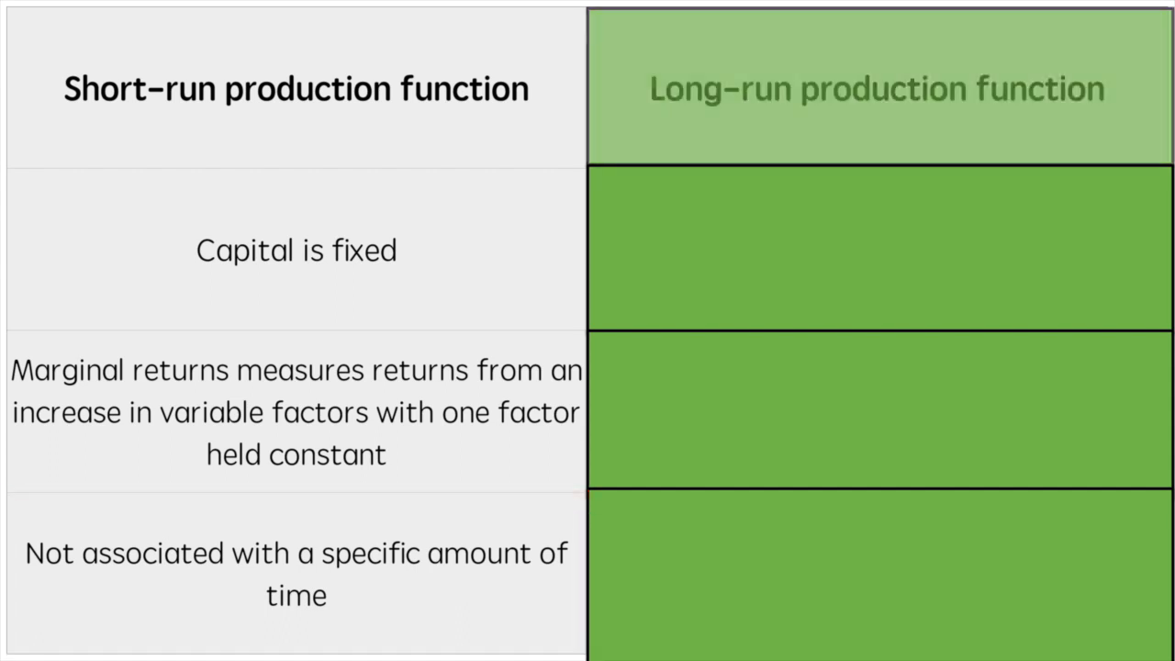